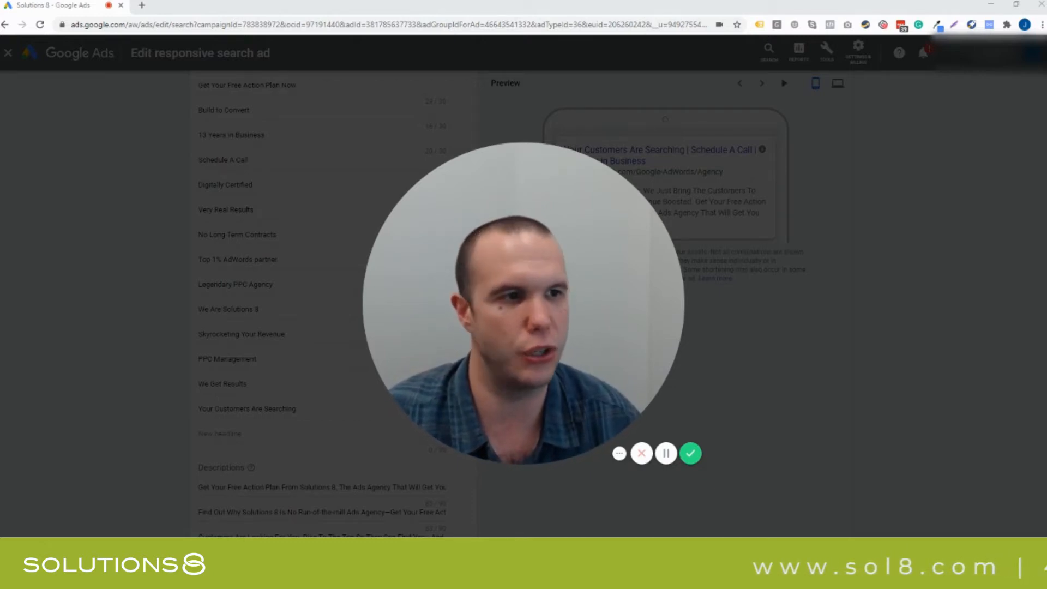
pyautogui.moveTo(940, 339)
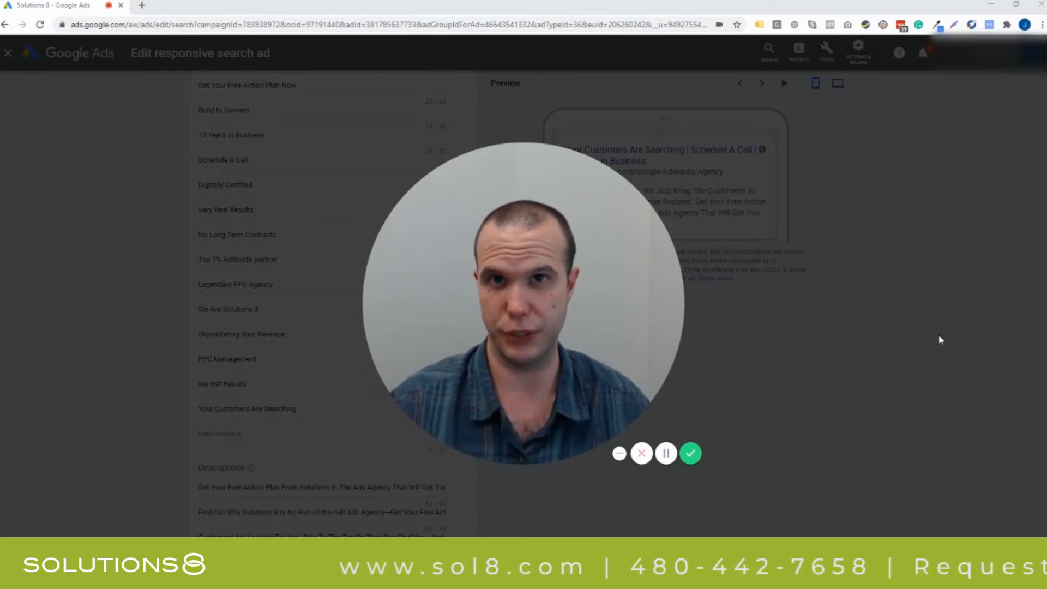
# - Scroll past the existing headlines to the empty New headline slot and select it
pyautogui.click(691, 453)
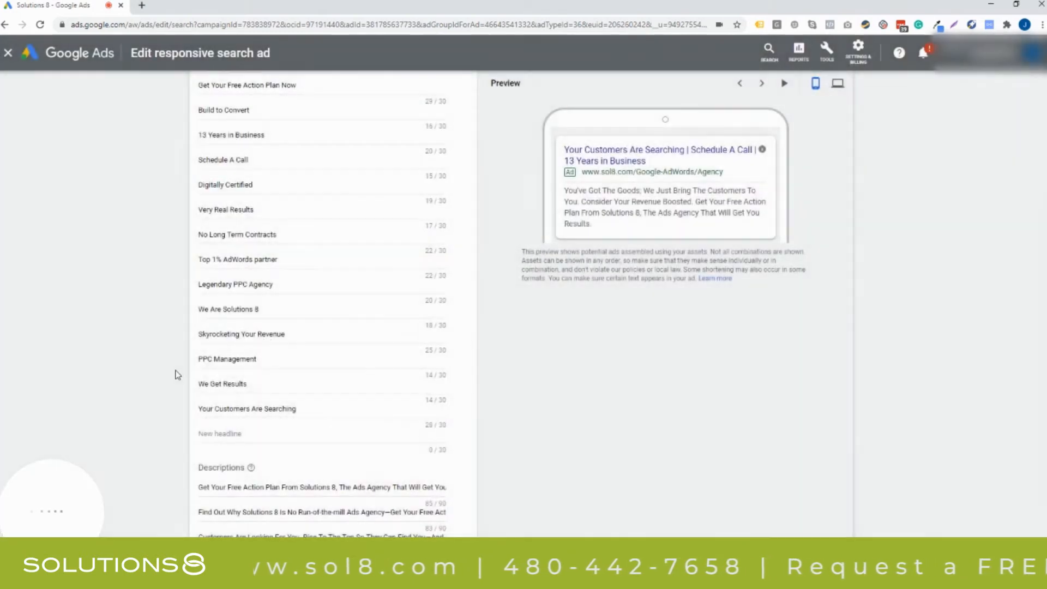
pyautogui.scroll(3)
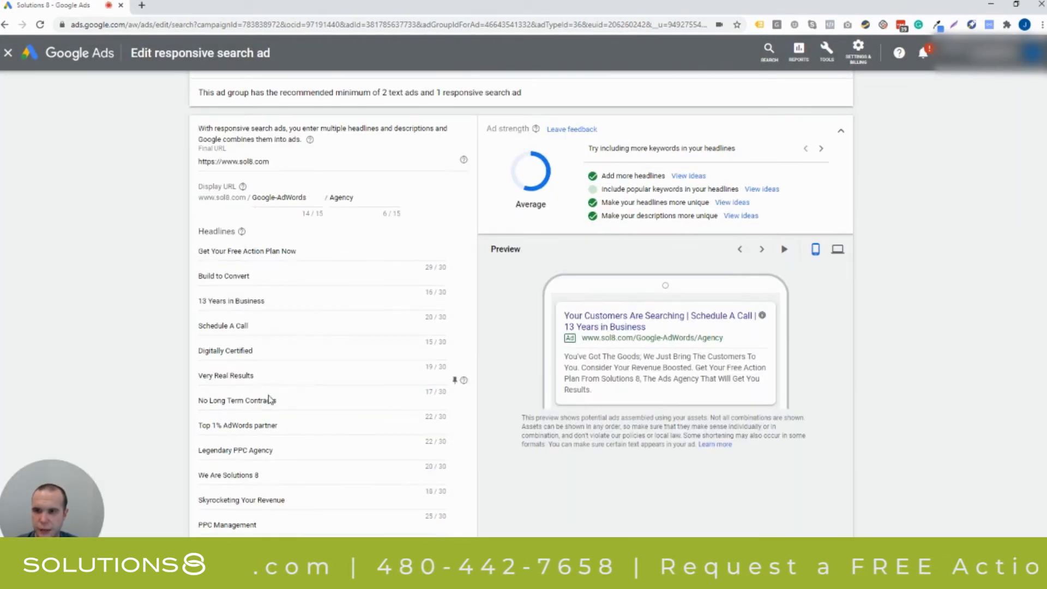
pyautogui.scroll(-3)
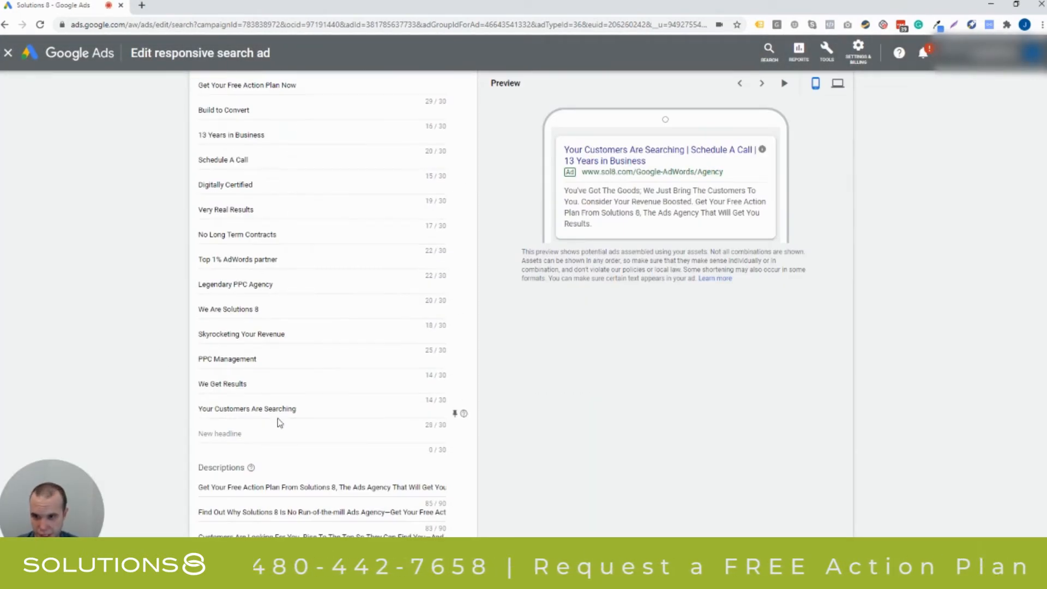
pyautogui.scroll(-3)
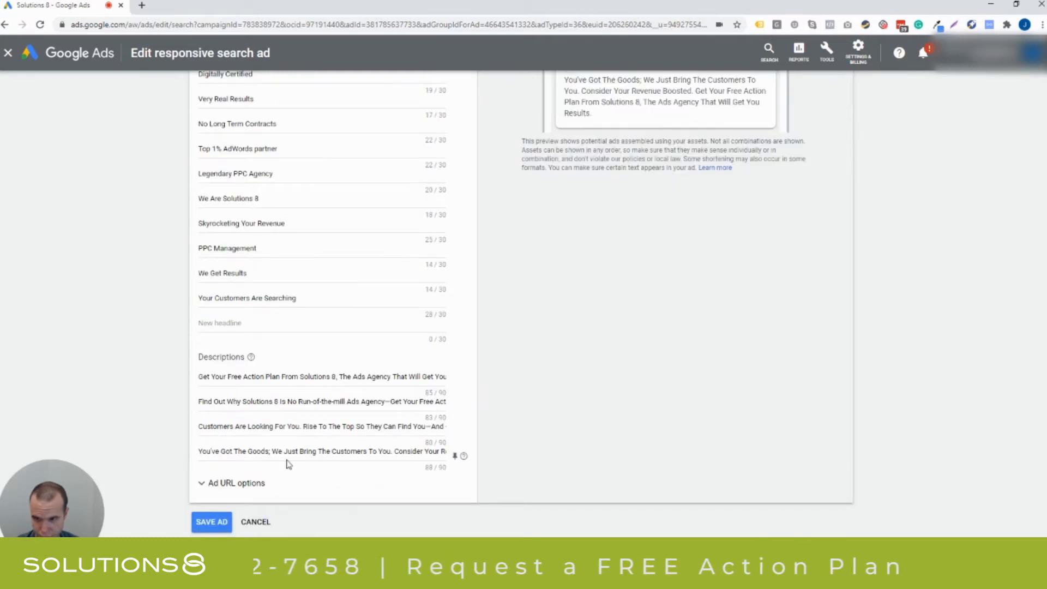
pyautogui.scroll(3)
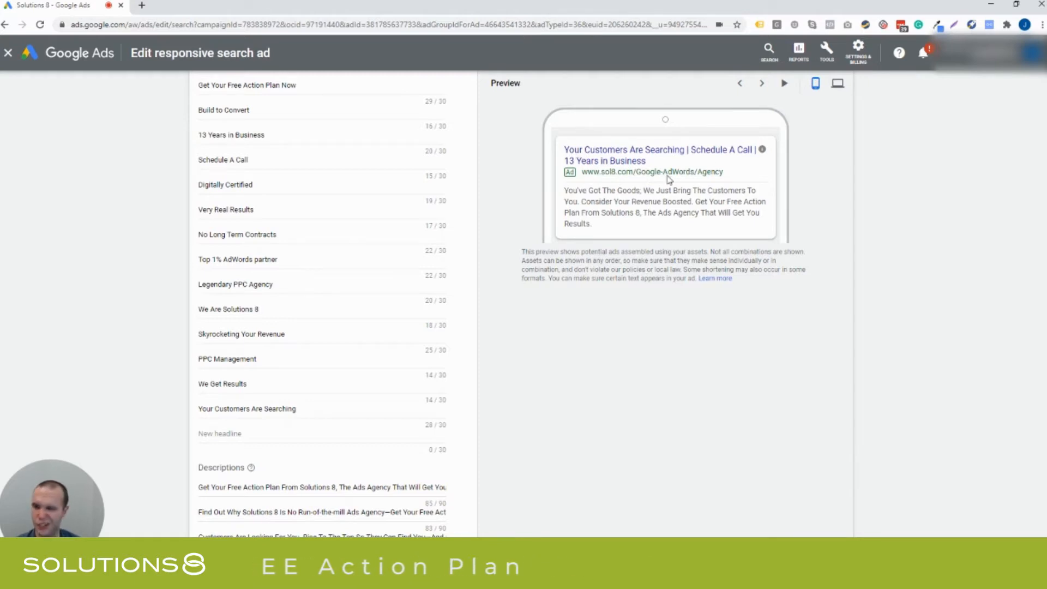
pyautogui.scroll(3)
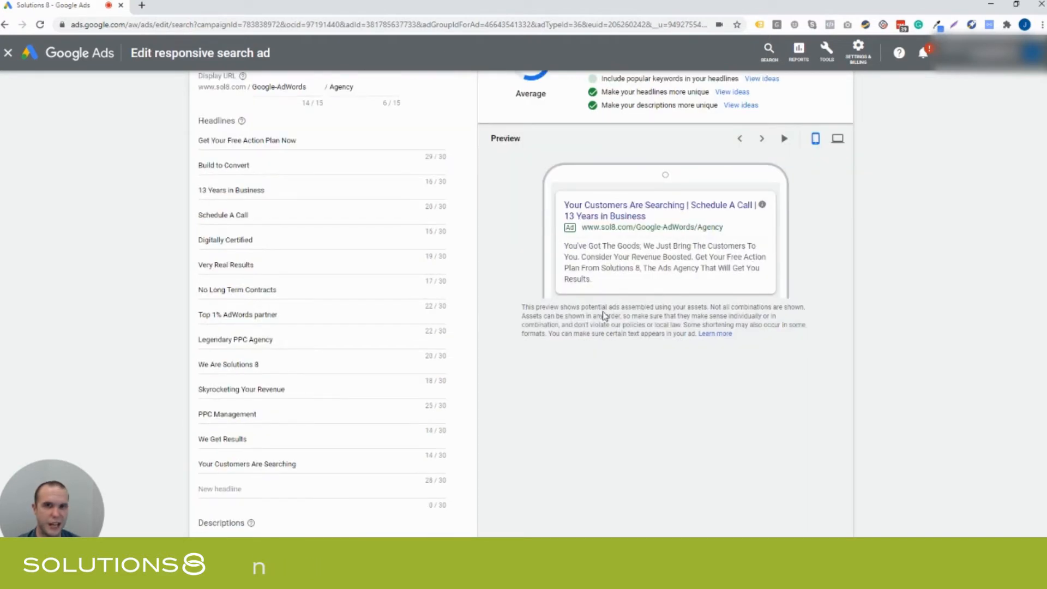
pyautogui.scroll(-3)
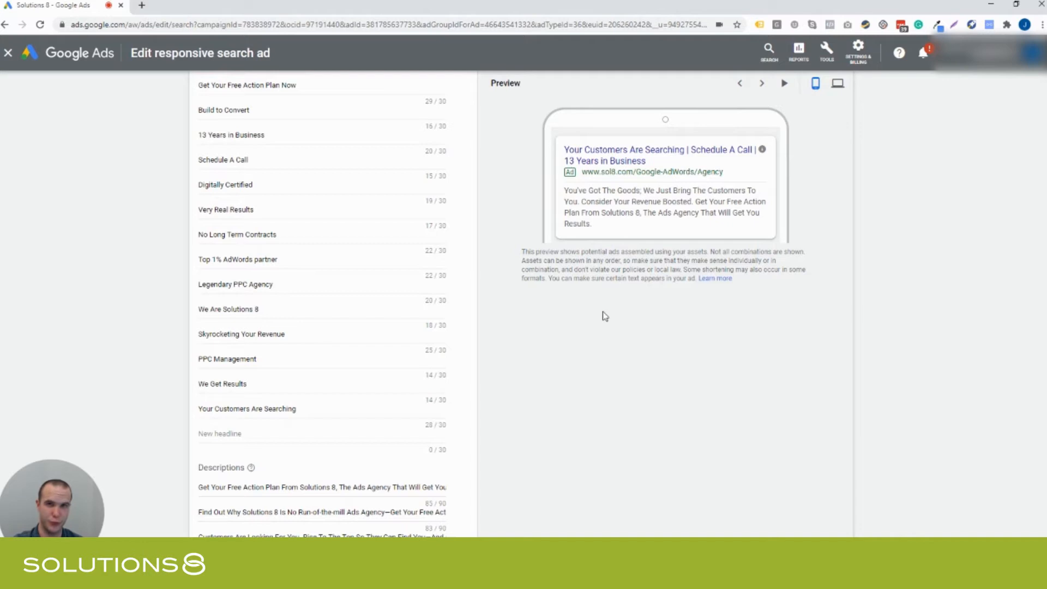
pyautogui.moveTo(576, 302)
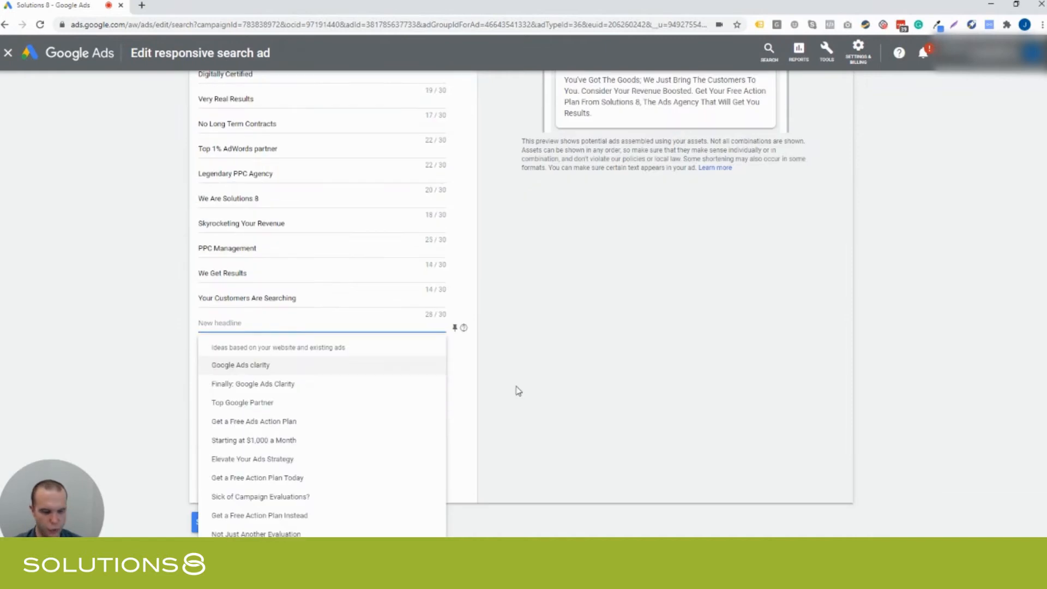
# - Insert a {LOCATION(City)} location insertion into the new headline, keeping City format
pyautogui.write('{')
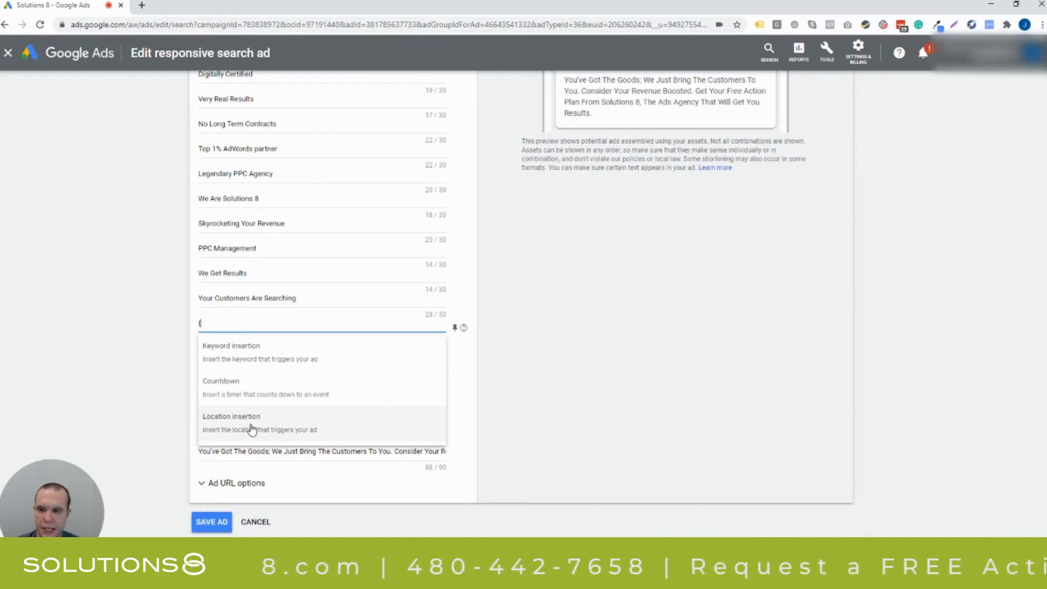
pyautogui.click(231, 416)
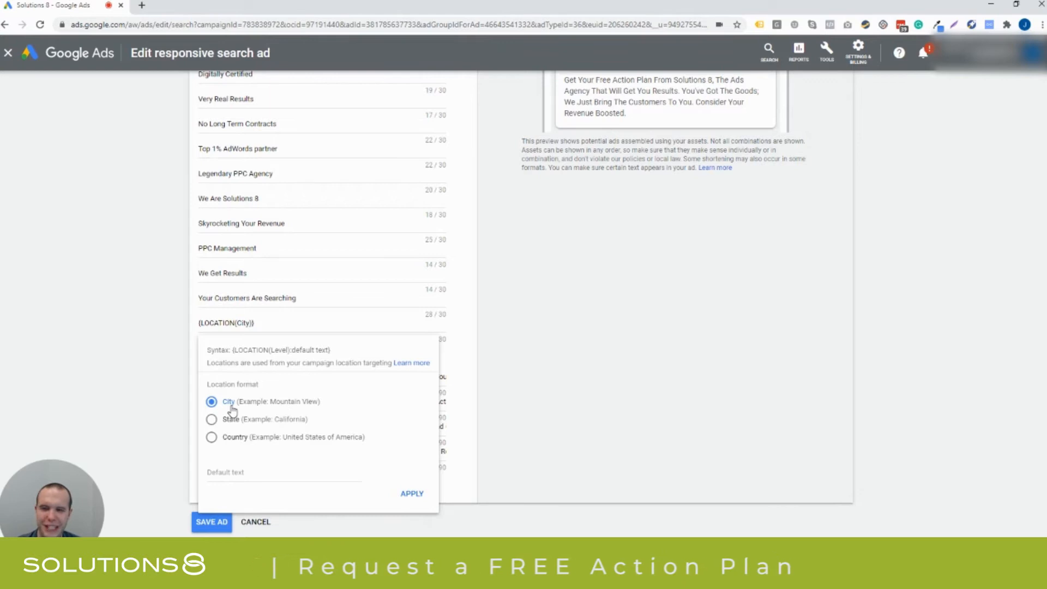
pyautogui.moveTo(229, 359)
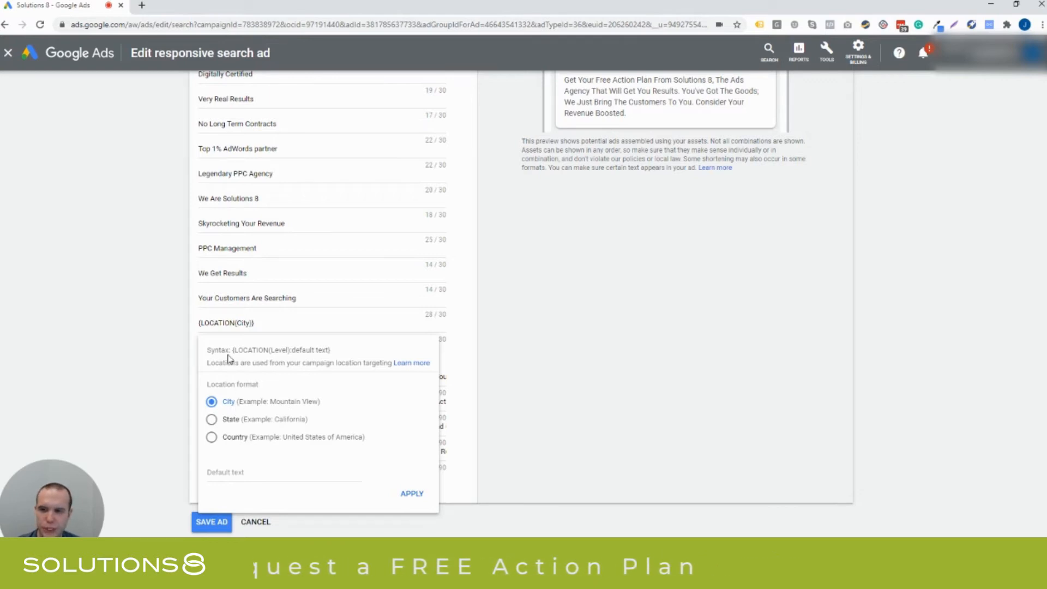
pyautogui.moveTo(310, 336)
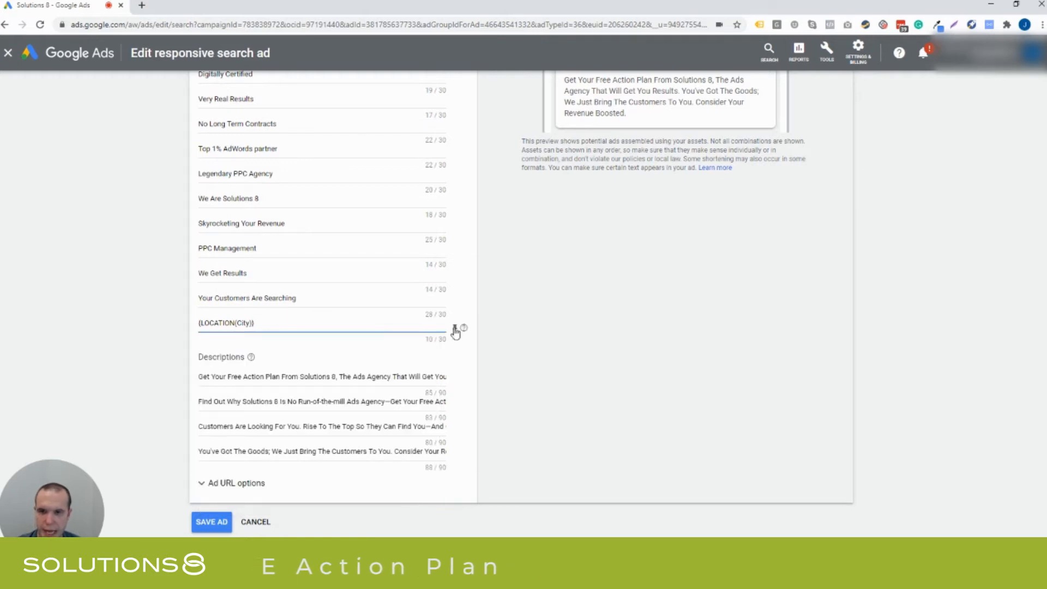
# - Cycle the ad preview to 'Baraga | Top 1% AdWords partner | Legendary PPC Agency'
pyautogui.scroll(3)
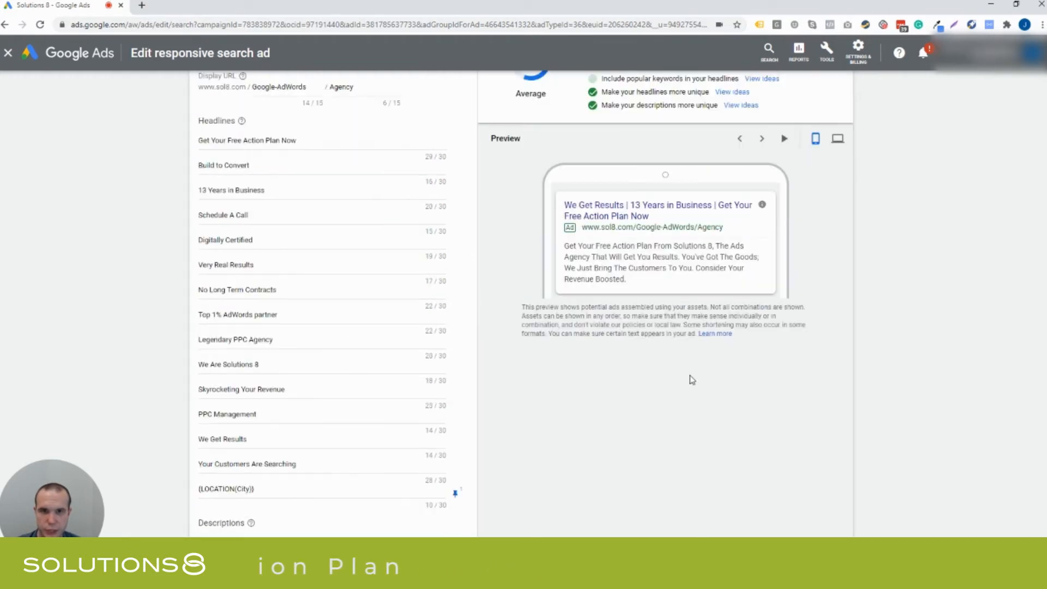
pyautogui.click(761, 138)
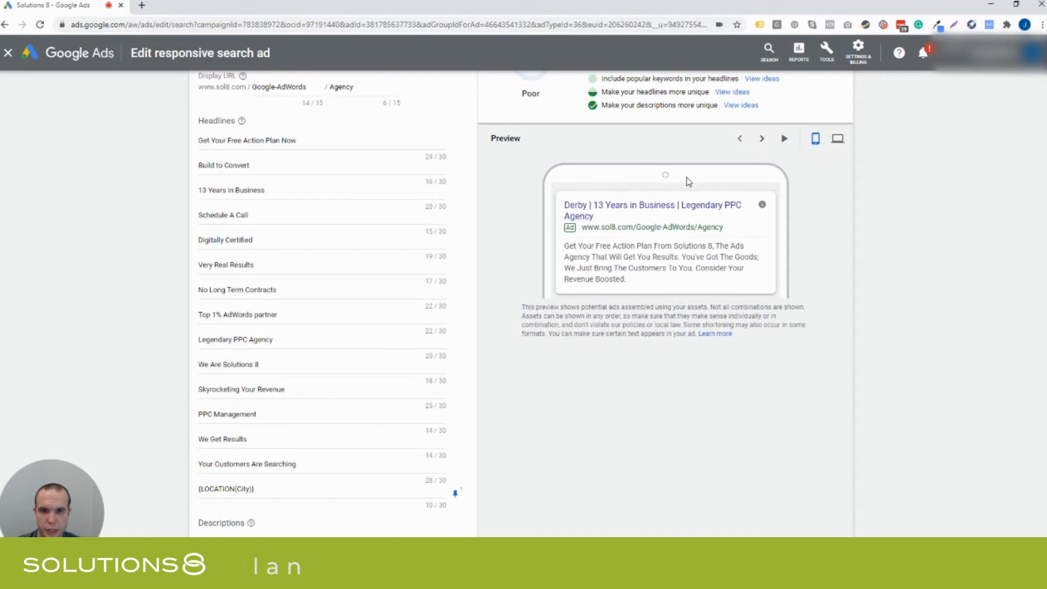
pyautogui.moveTo(752, 157)
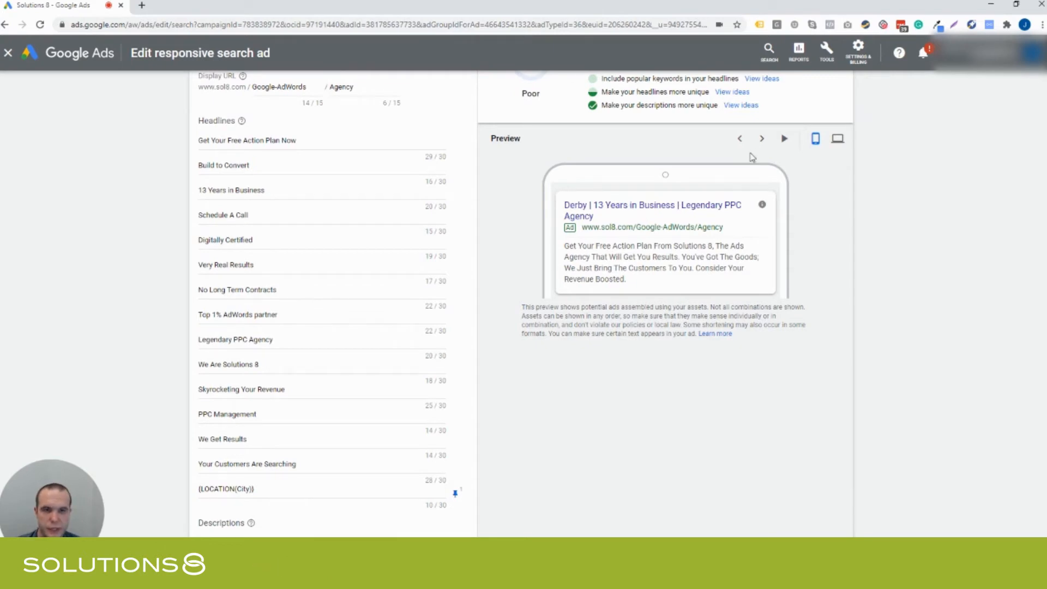
pyautogui.click(762, 138)
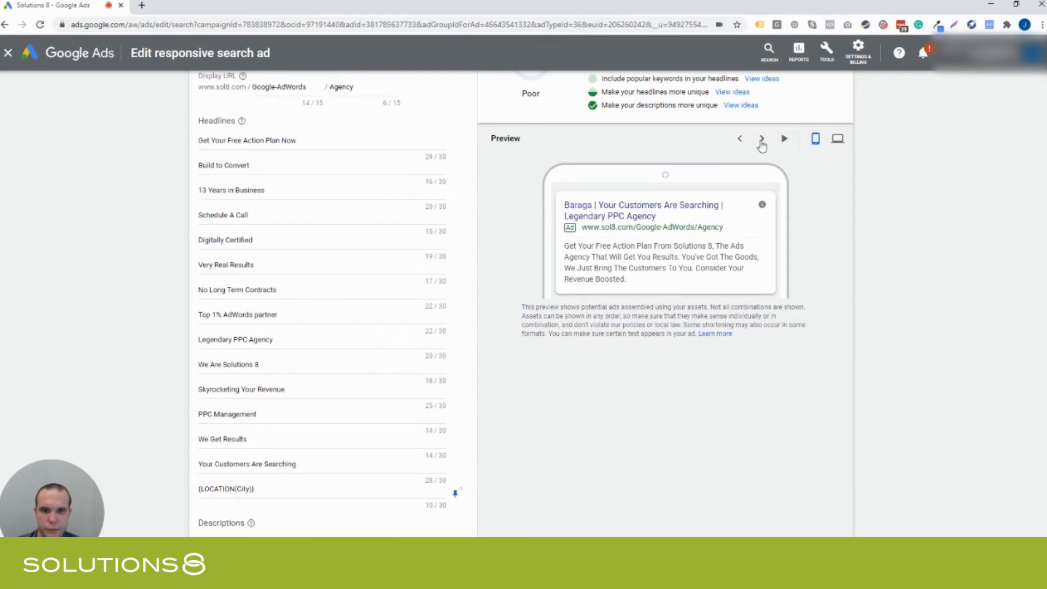
pyautogui.click(761, 138)
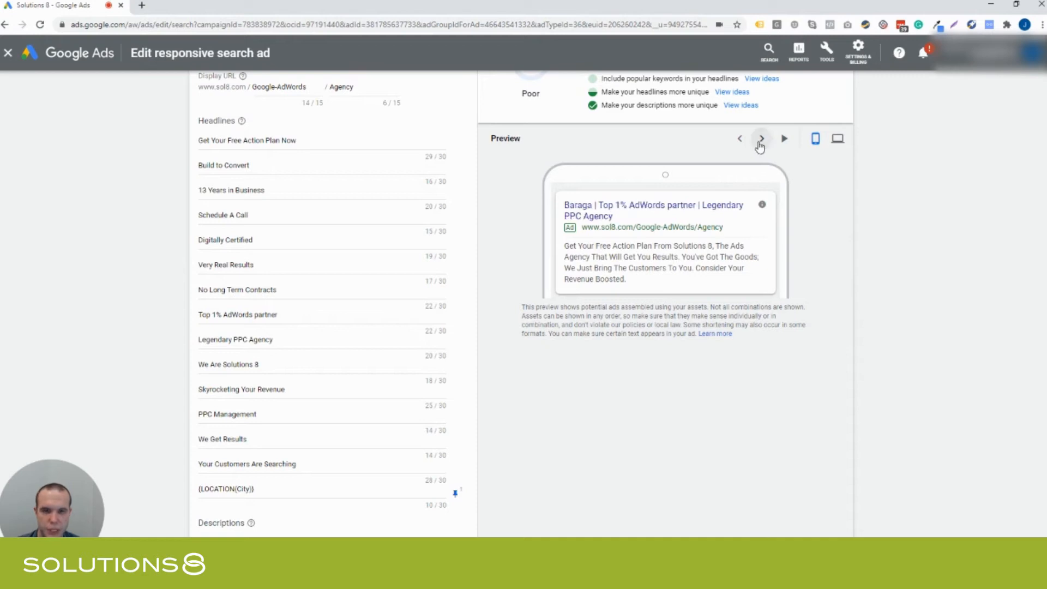
pyautogui.scroll(-3)
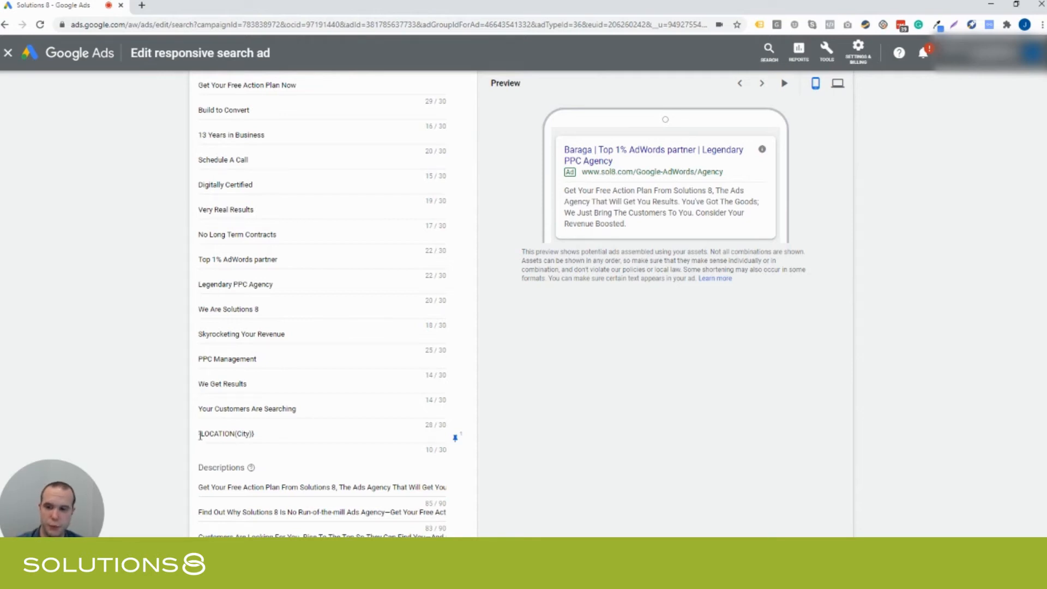
# - Prefix the city headline with 'Best Agency In' and preview it with Fenton
pyautogui.write('Best Agency In')
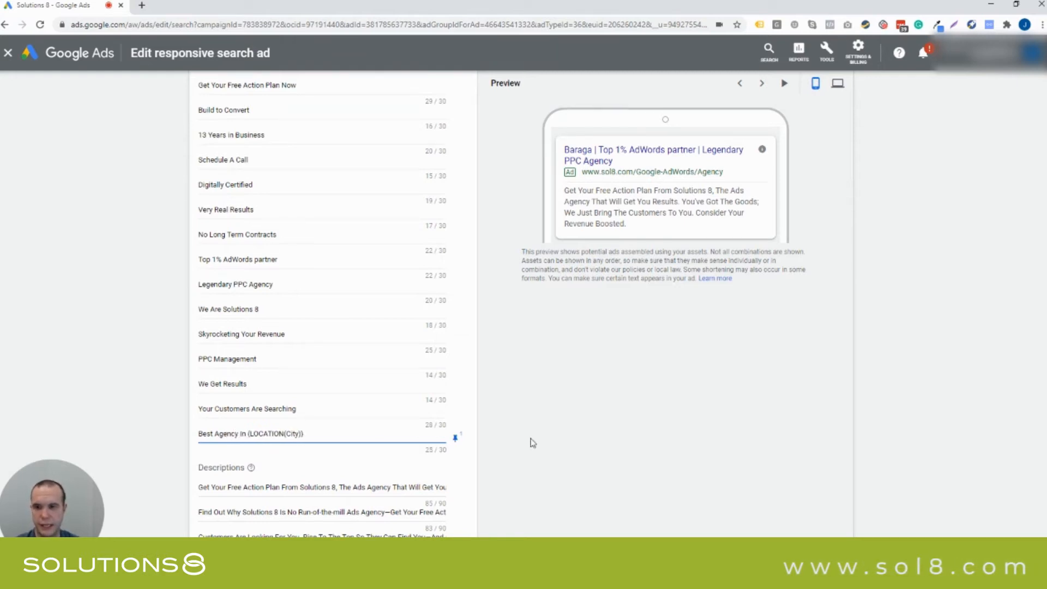
pyautogui.click(762, 83)
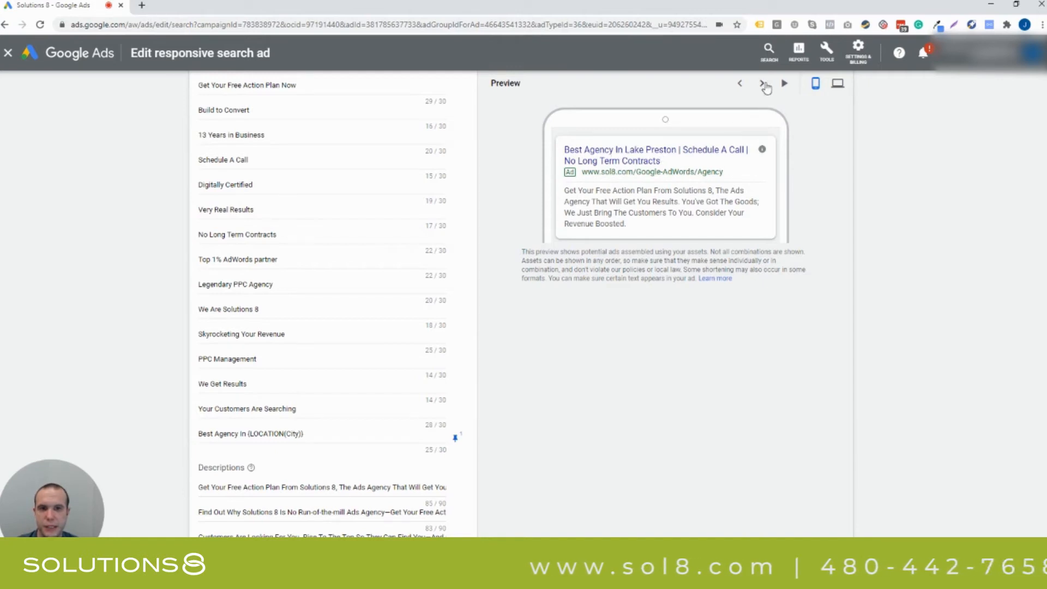
pyautogui.click(766, 83)
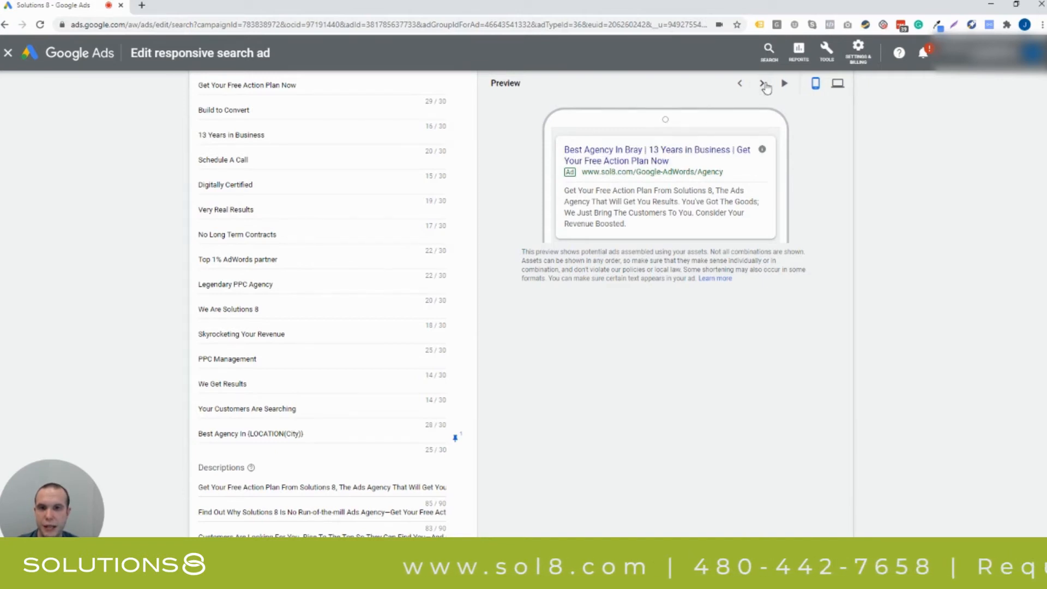
pyautogui.click(762, 83)
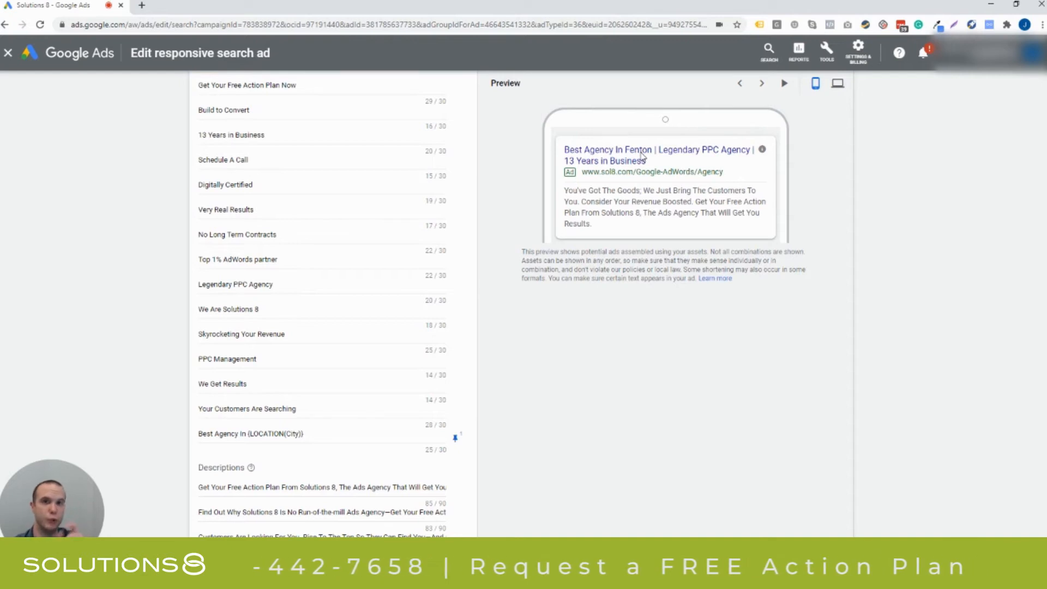
pyautogui.moveTo(550, 224)
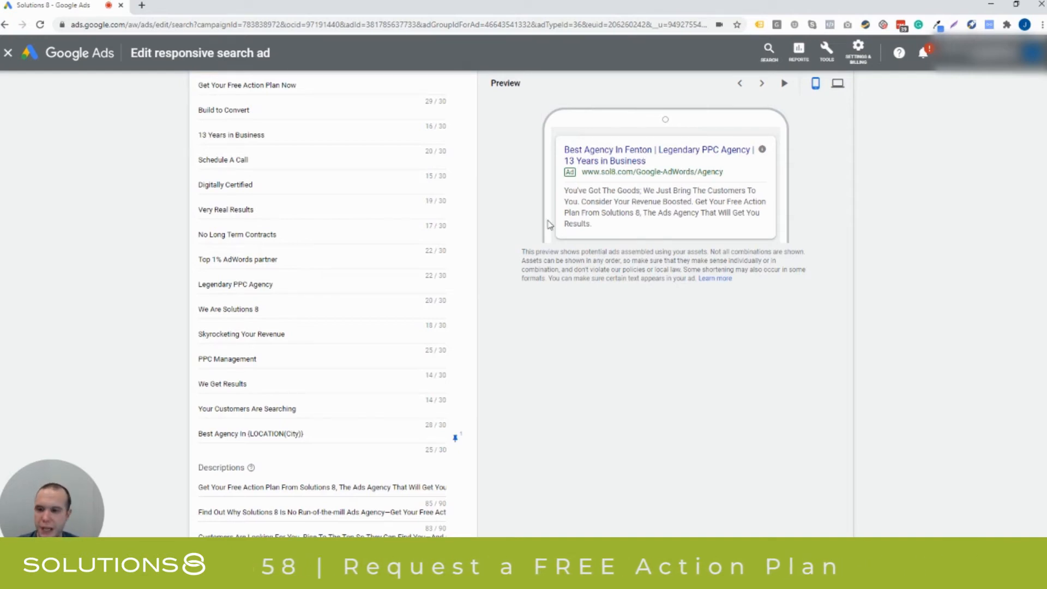
# - Preview 'Best Agency In Bray', then reopen the city headline's location insertion settings
pyautogui.scroll(-3)
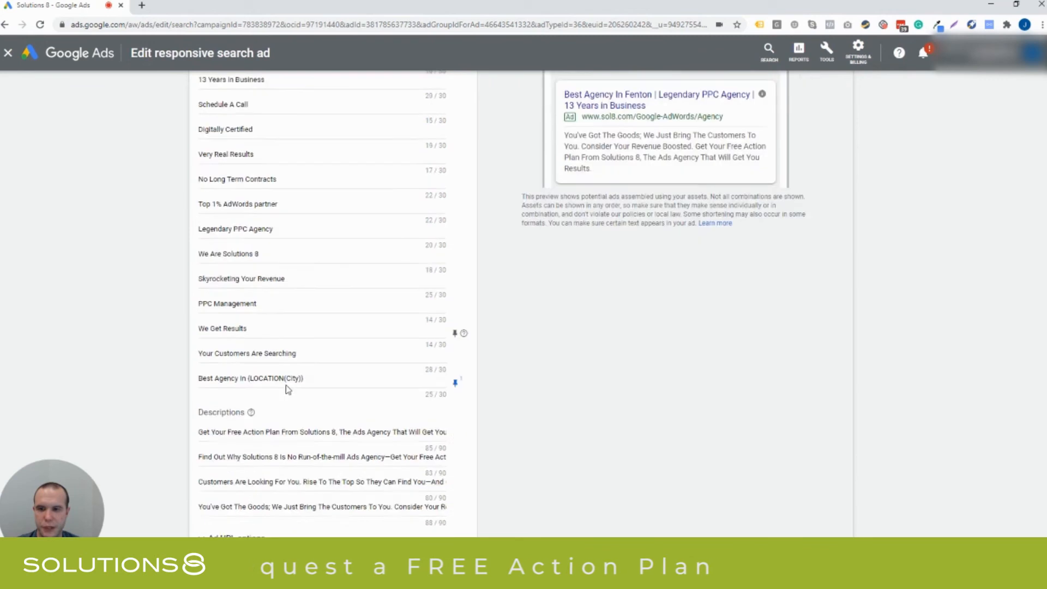
pyautogui.scroll(-3)
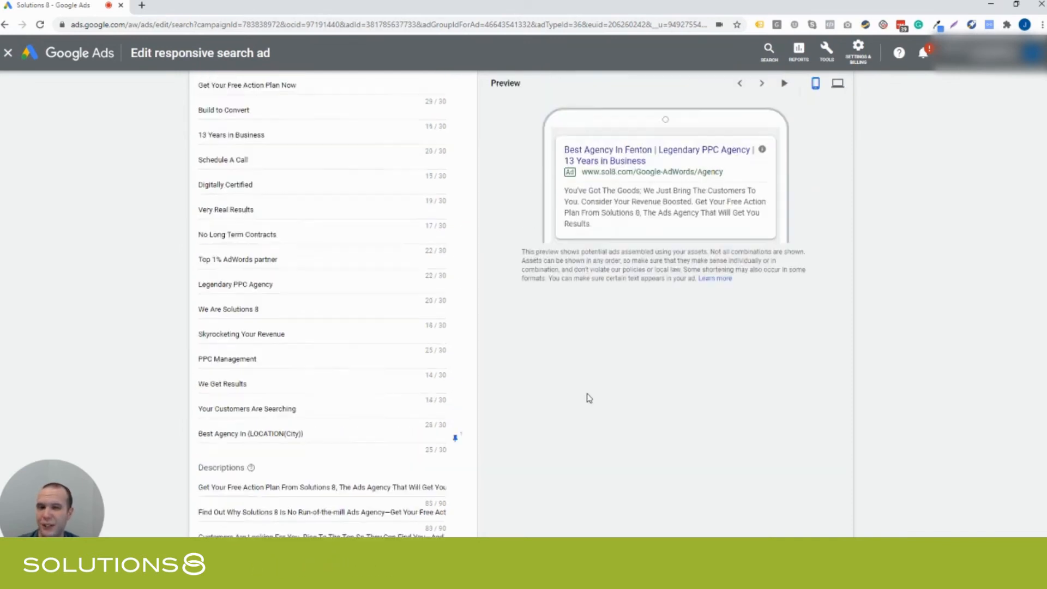
pyautogui.click(761, 139)
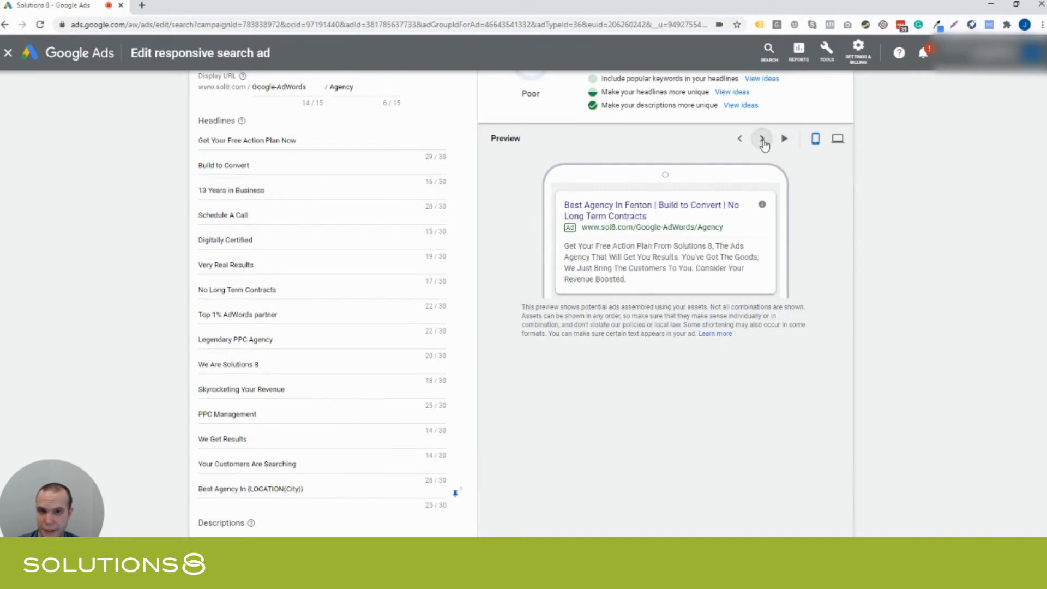
pyautogui.click(762, 138)
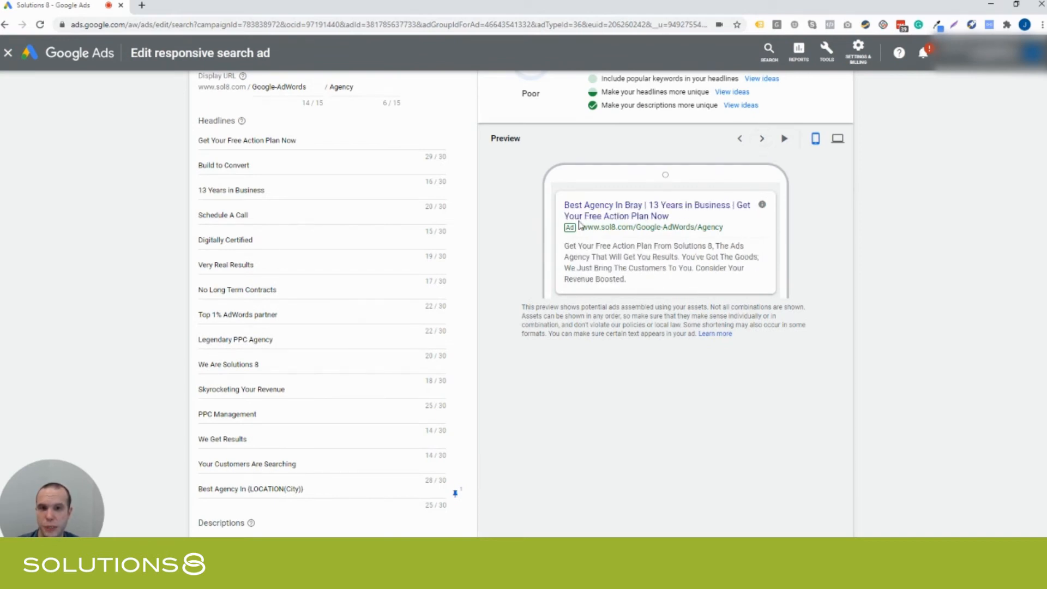
pyautogui.scroll(-3)
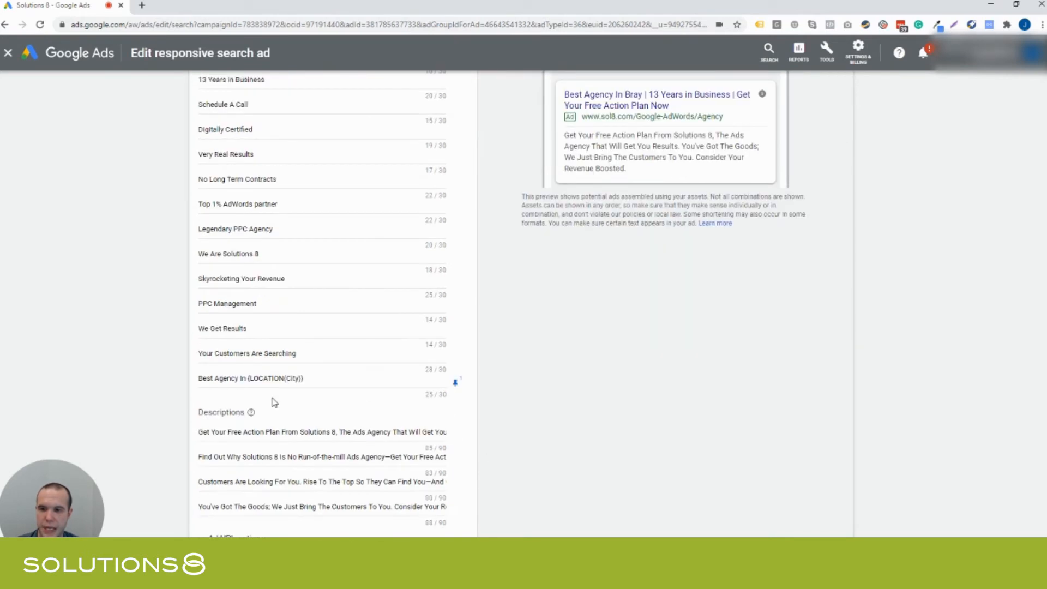
pyautogui.click(268, 378)
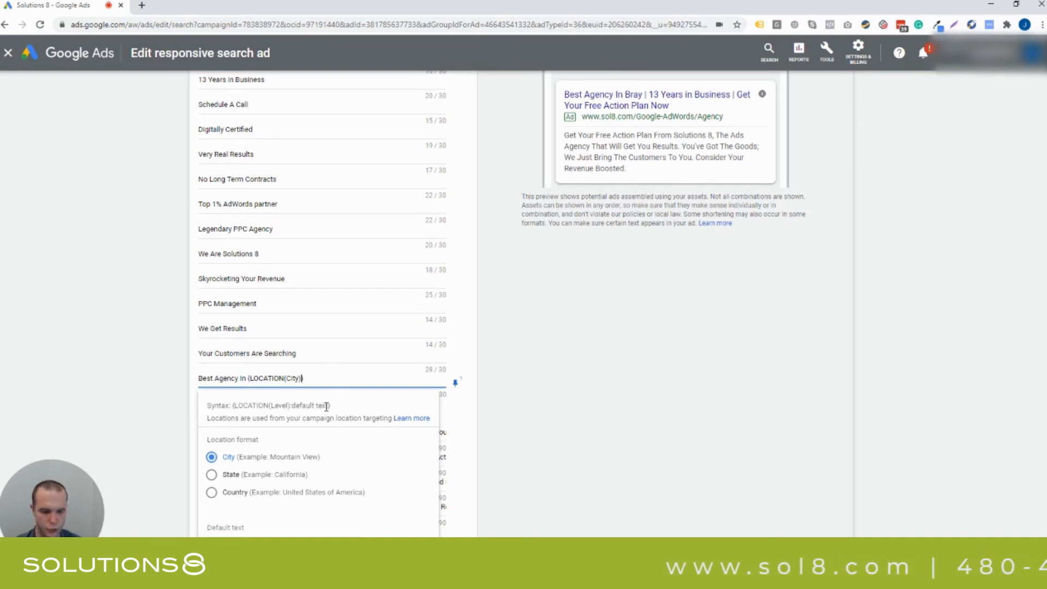
# - Set Scottsdale as the default city text and check the preview showing Hollins
pyautogui.write('Scottsdale')
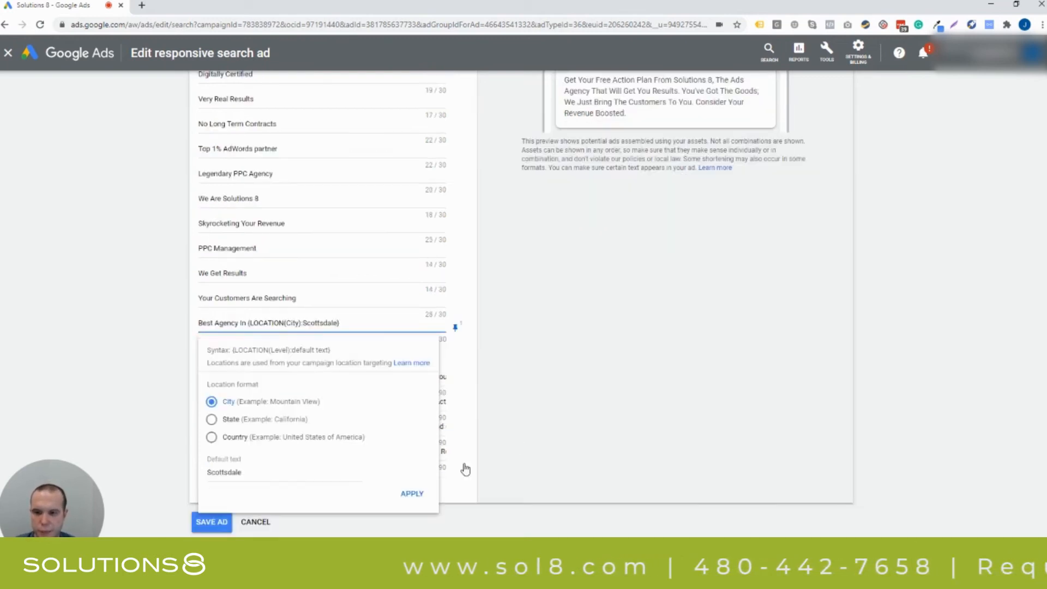
pyautogui.click(412, 494)
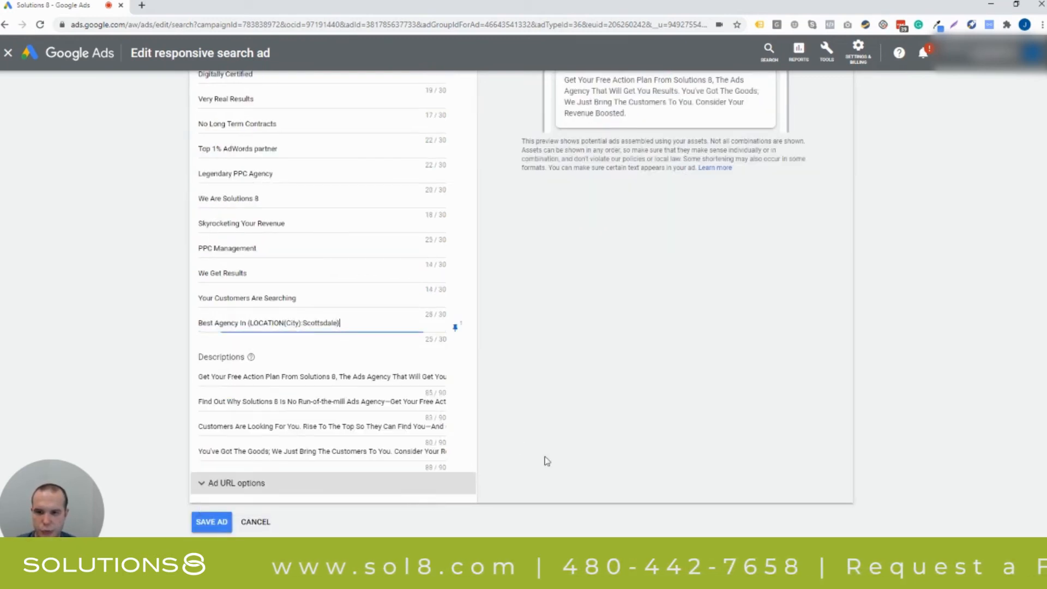
pyautogui.scroll(3)
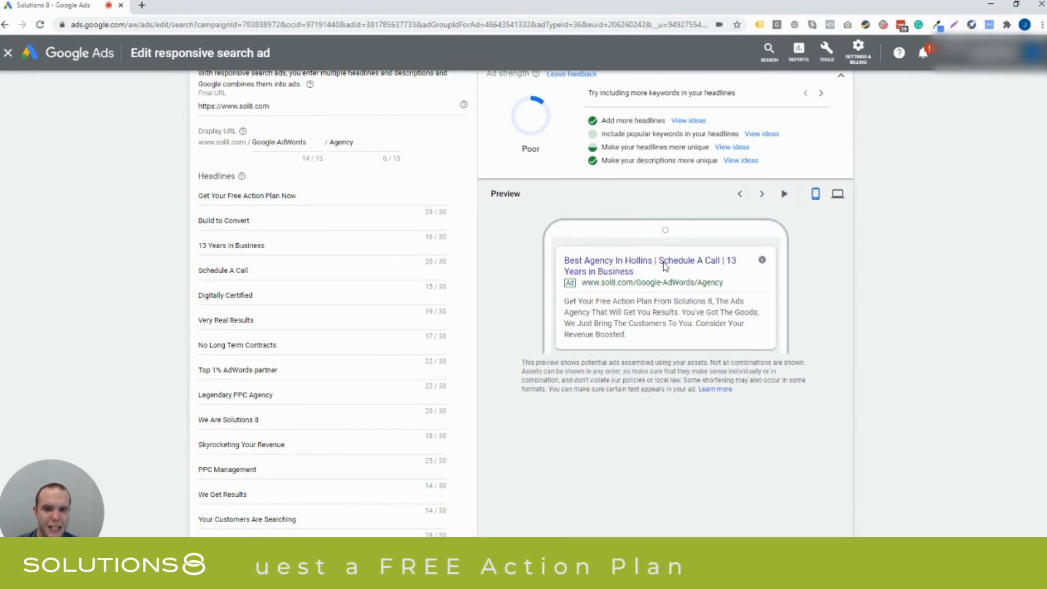
pyautogui.scroll(-3)
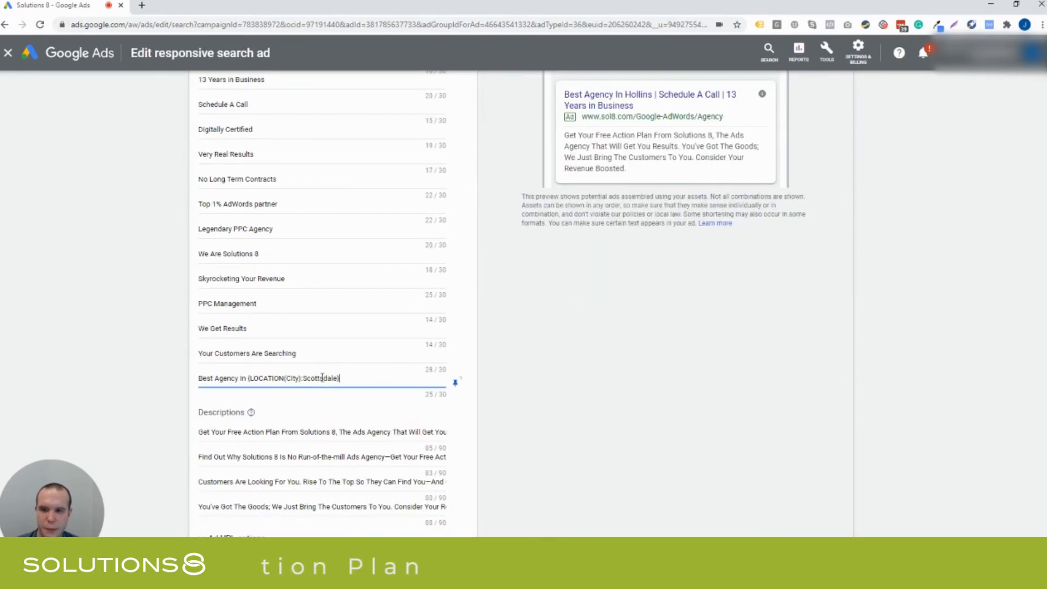
pyautogui.scroll(3)
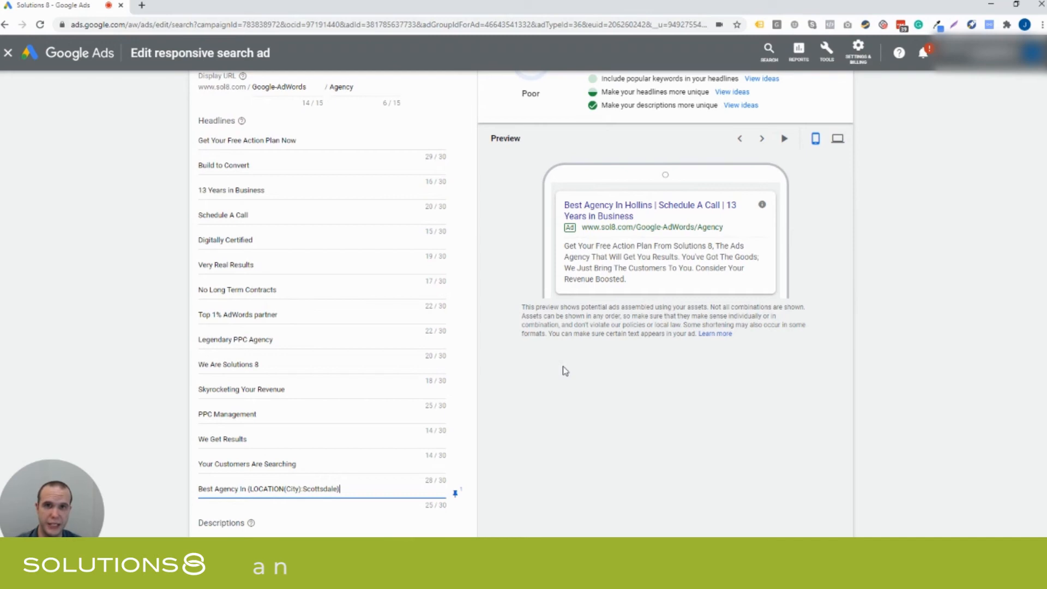